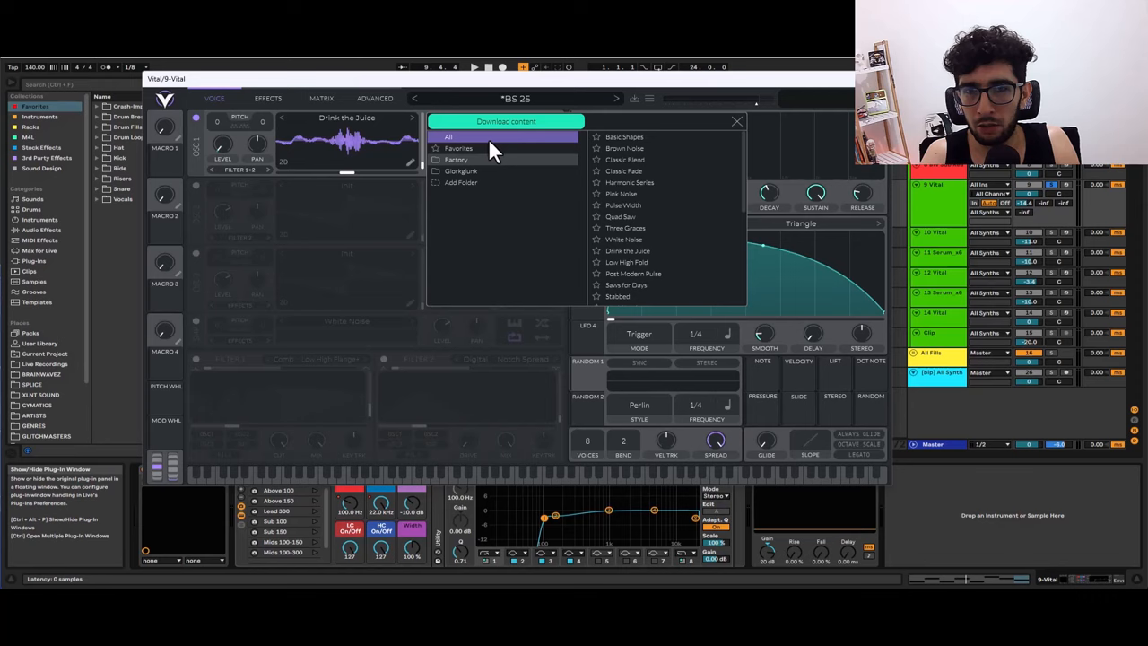
# - Browse Vital's Factory wavetable folder, then close the wavetable menu
pyautogui.click(457, 160)
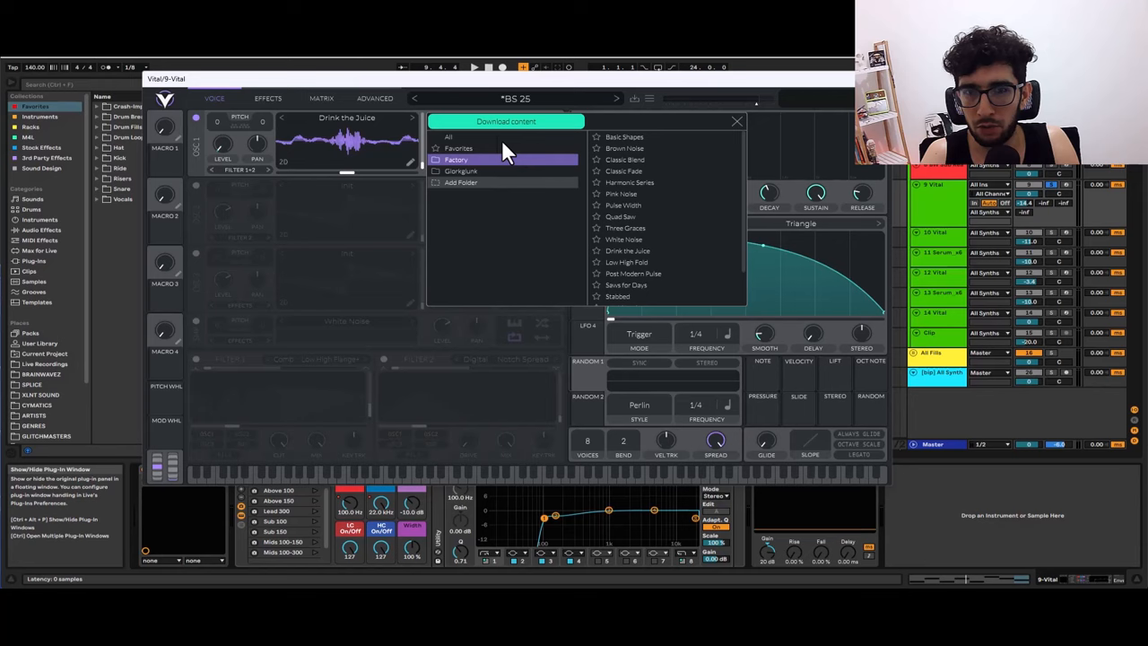
pyautogui.click(737, 121)
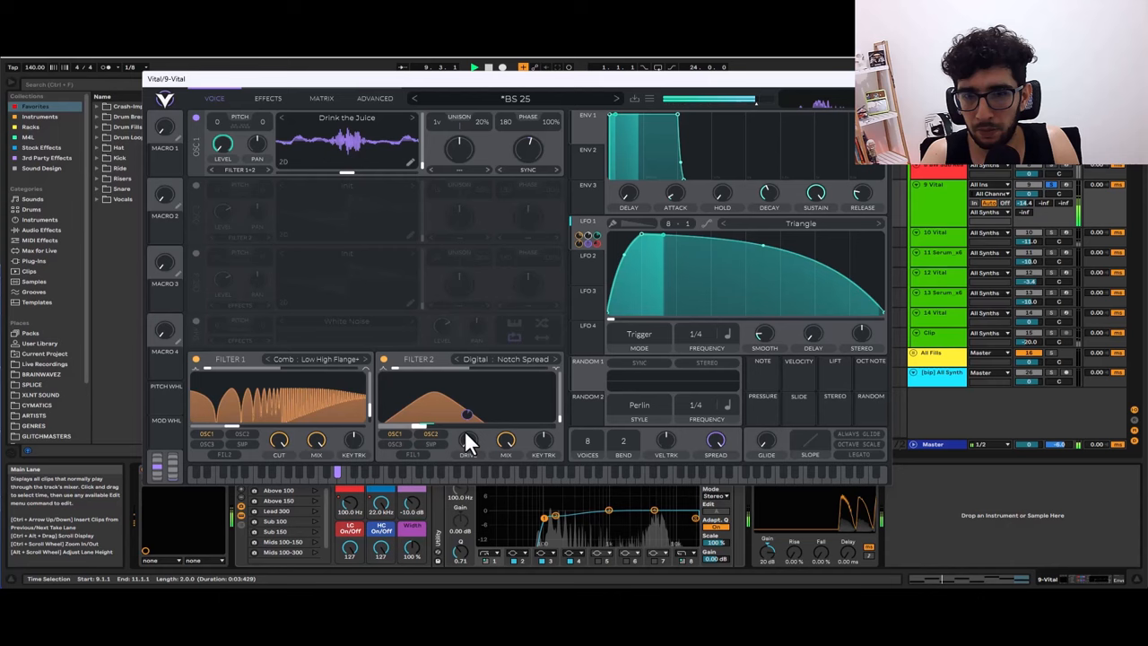
# - Switch Vital to the EFFECTS tab and enable the Filter effect as Analog Notch Spread
pyautogui.click(237, 171)
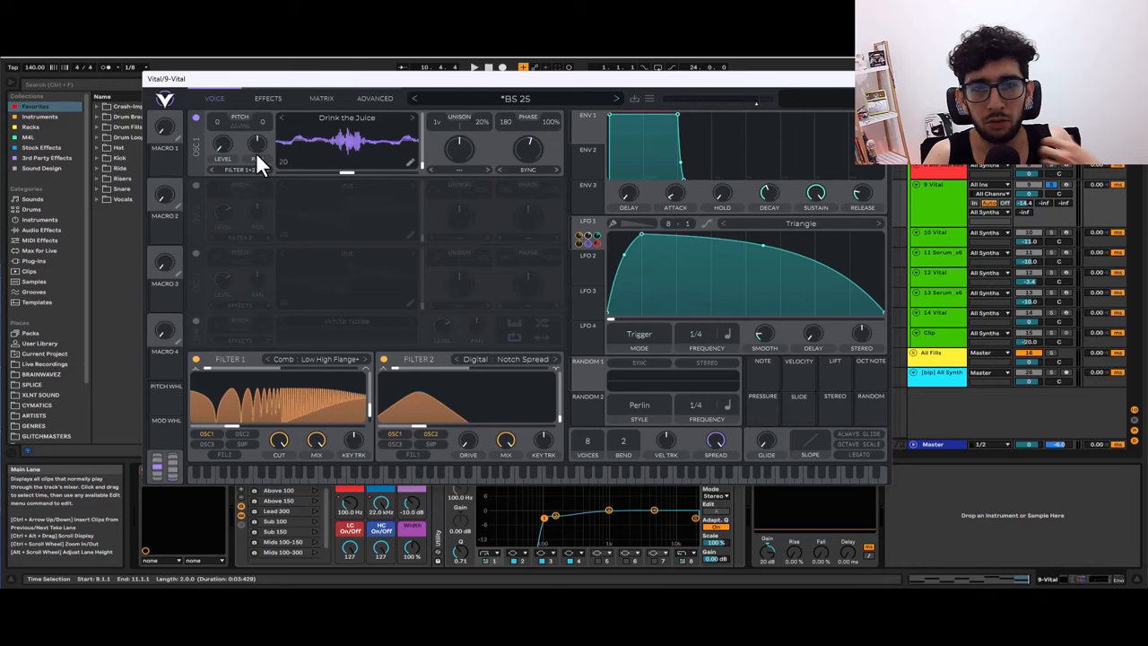
pyautogui.click(267, 98)
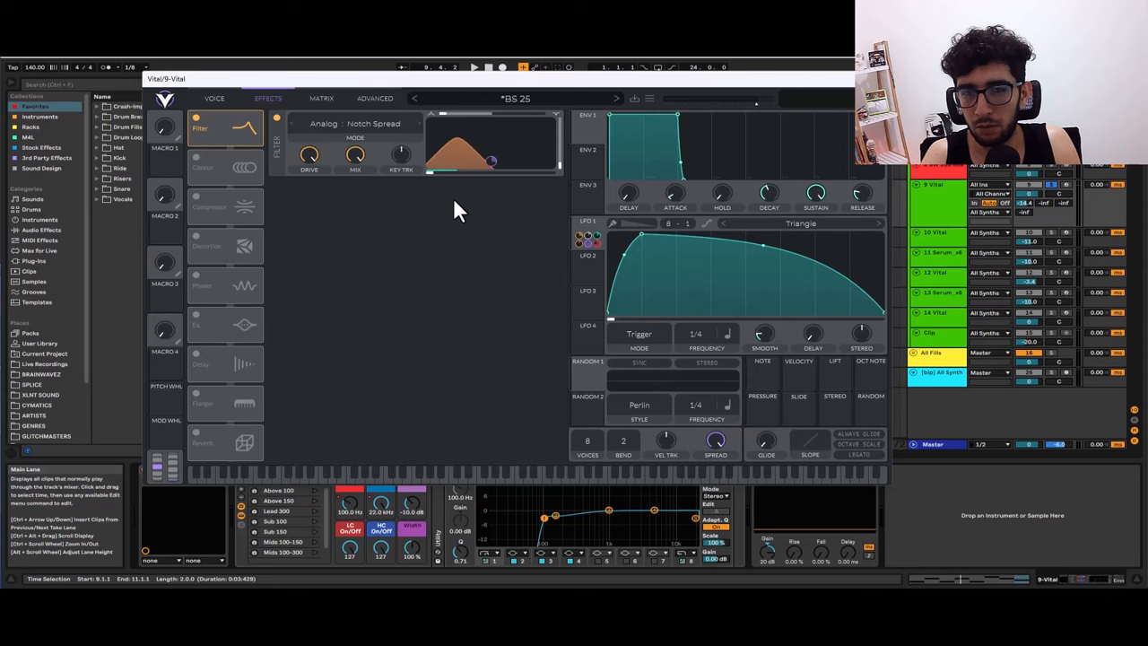
# - Turn on Vital's Chorus, Multiband Compressor and pre-filter Sine Fold Distortion
pyautogui.click(201, 168)
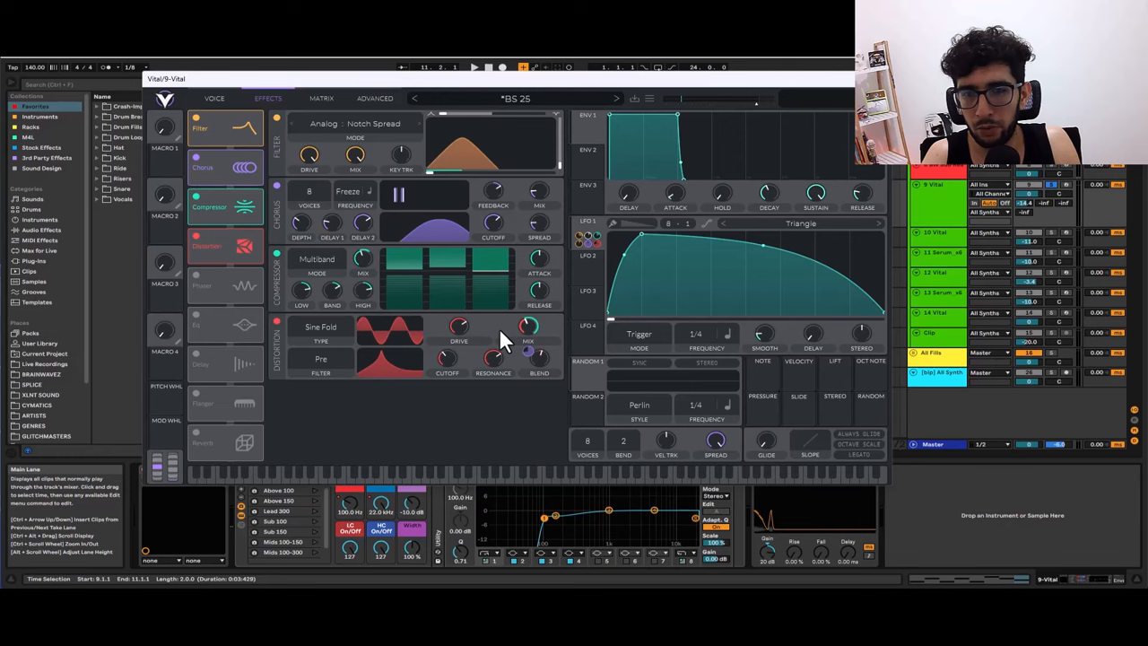
pyautogui.click(476, 66)
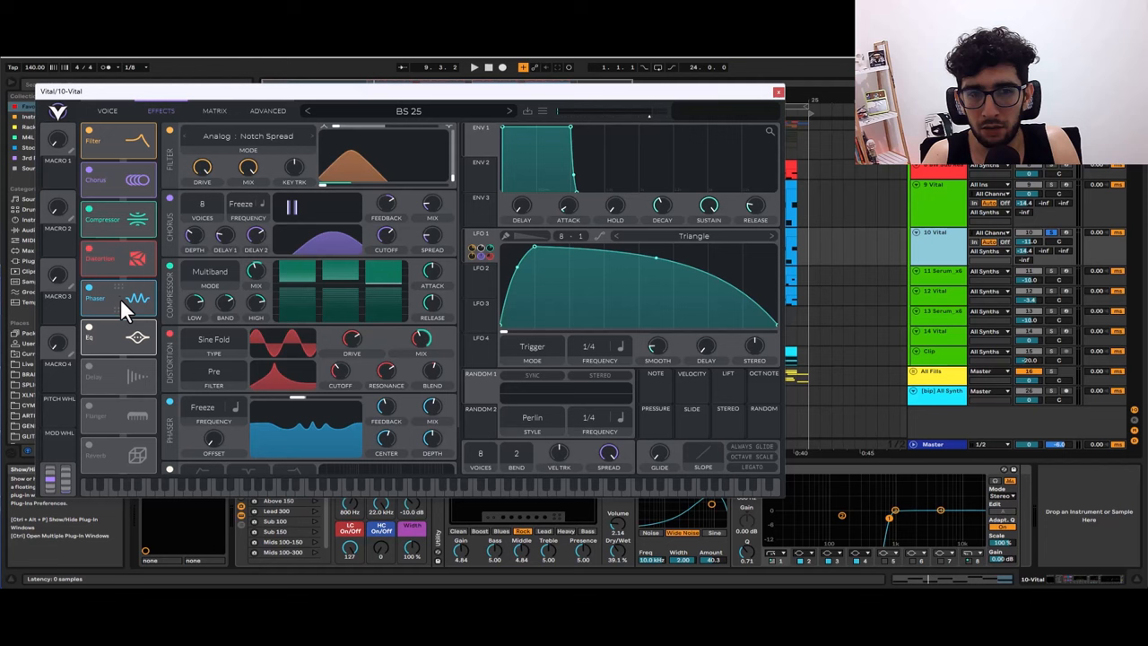
# - Enable the Phaser in the 10-Vital layer's EFFECTS tab
pyautogui.click(776, 91)
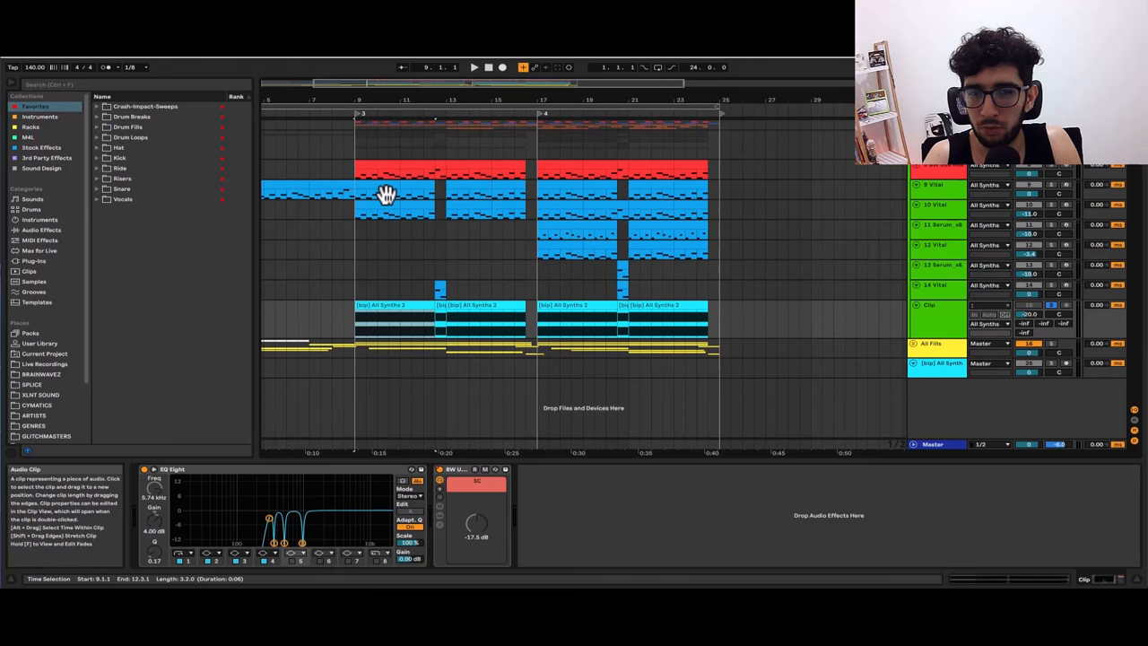
# - Select the [bip] All Synths track to show its BIP 1.7 device
pyautogui.click(937, 204)
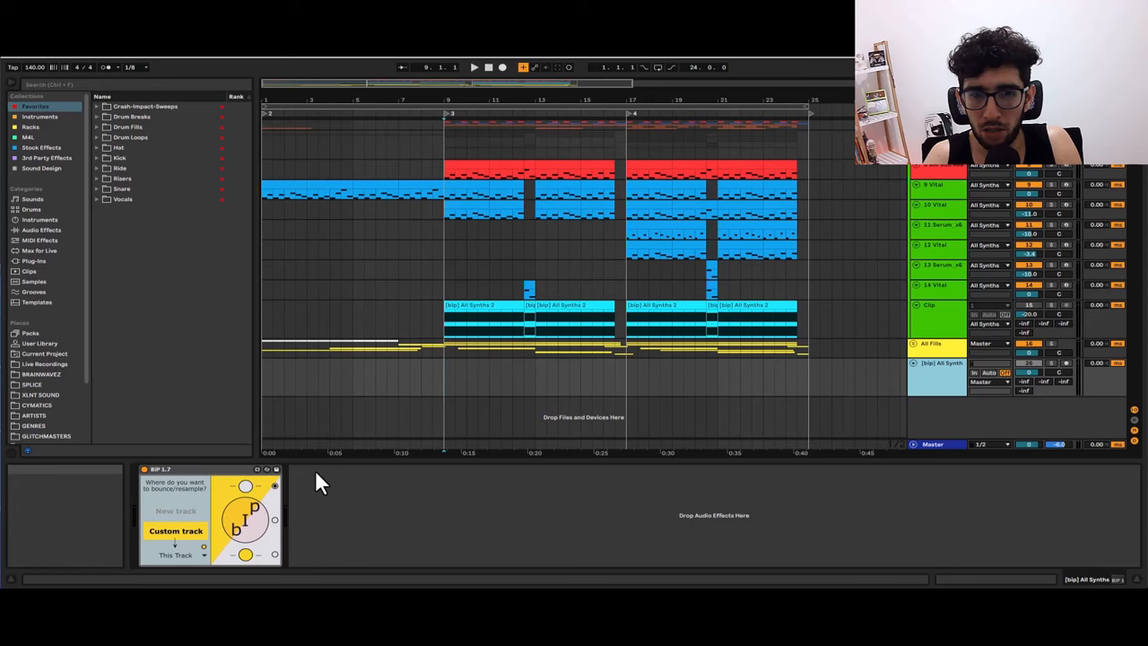
# - Add a new audio track with Resampling input to record the synth bounce
pyautogui.rightClick(937, 363)
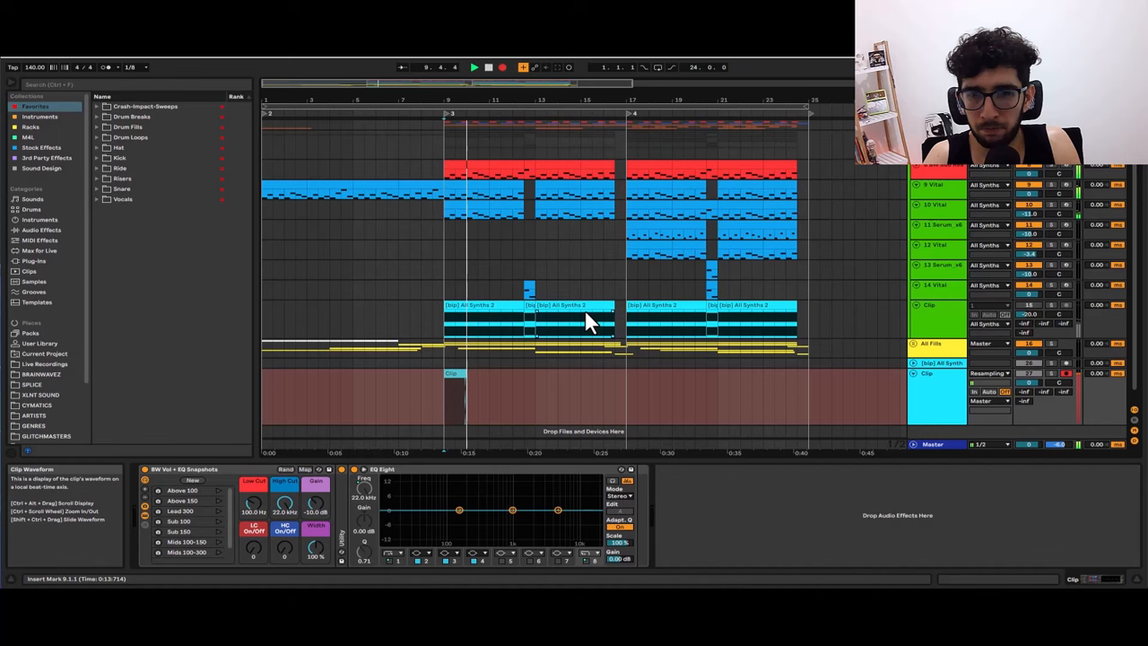
pyautogui.click(466, 376)
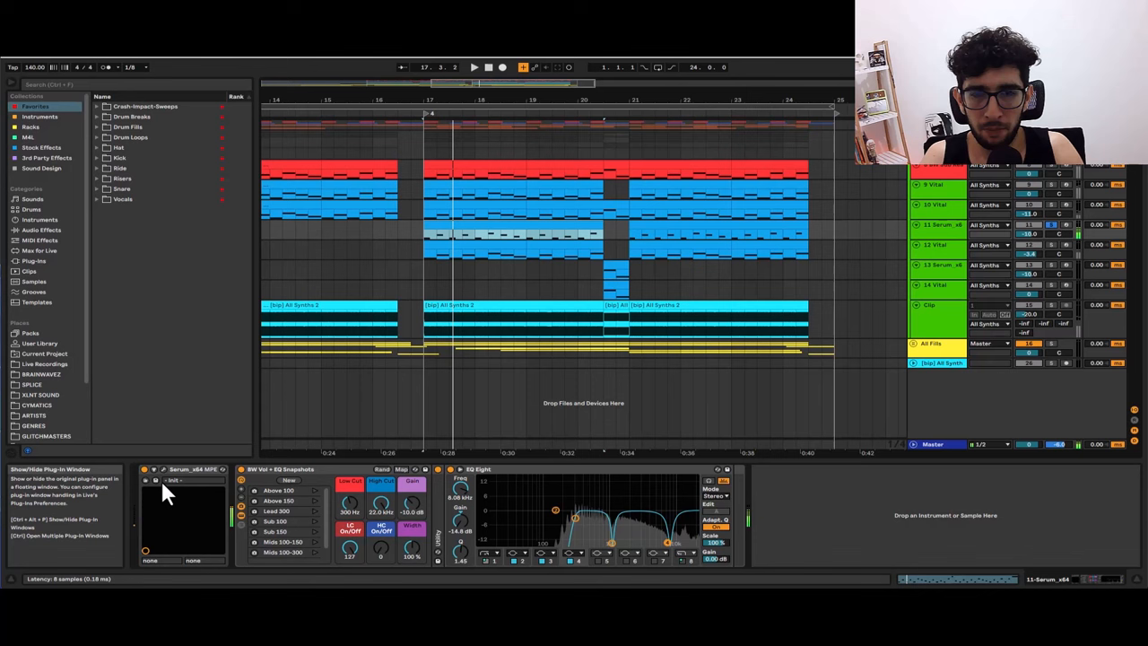
# - Open the Serum_x64 editor window for the Serum layer
pyautogui.click(146, 469)
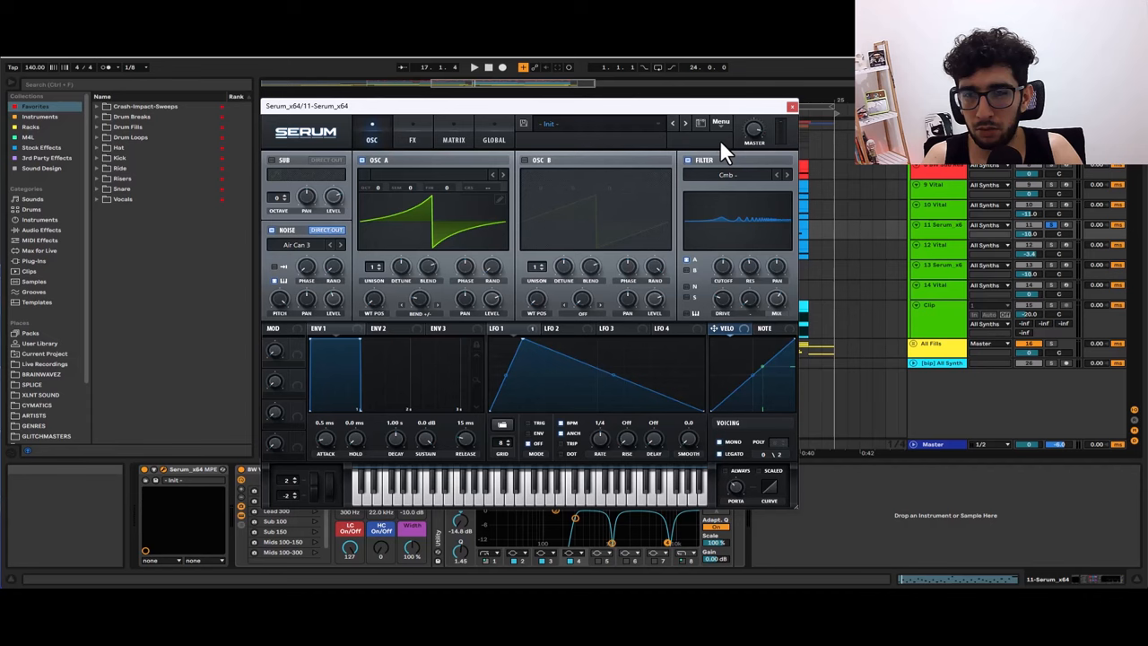
# - Look over Serum's FX rack and pick a warp mode for oscillator A
pyautogui.click(412, 139)
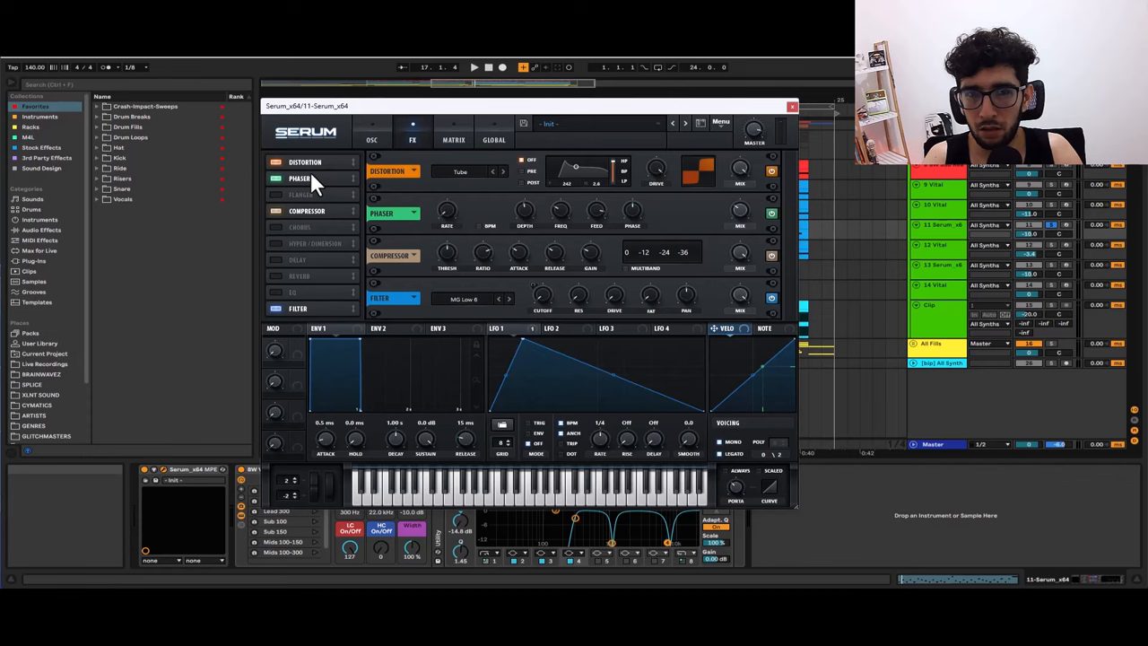
pyautogui.click(371, 139)
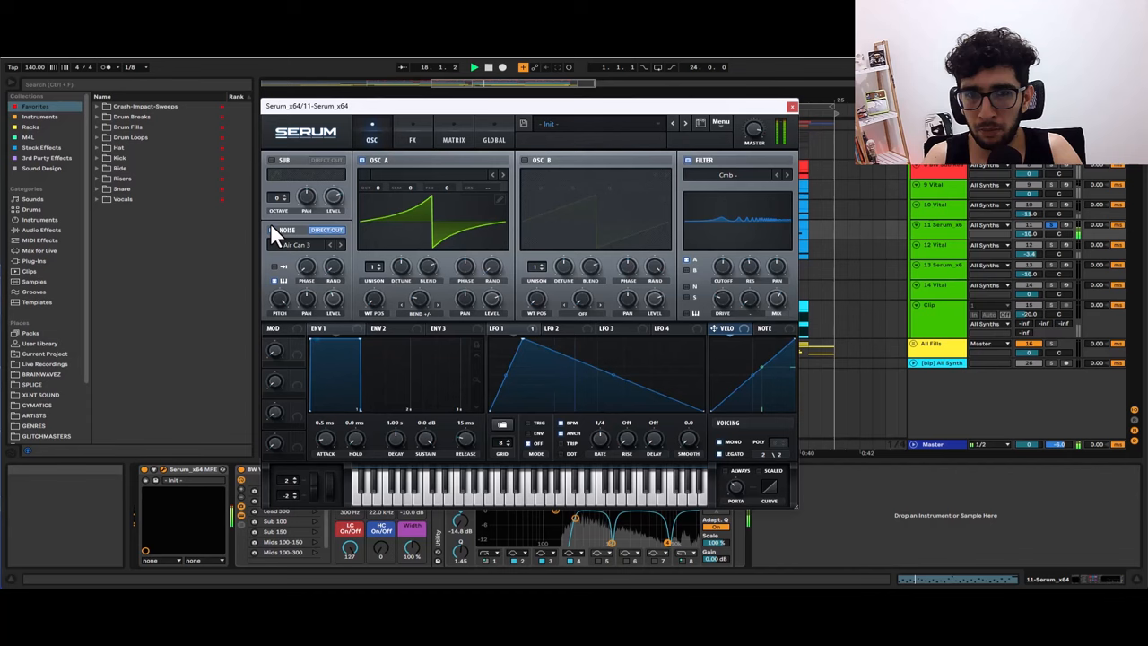
pyautogui.click(412, 139)
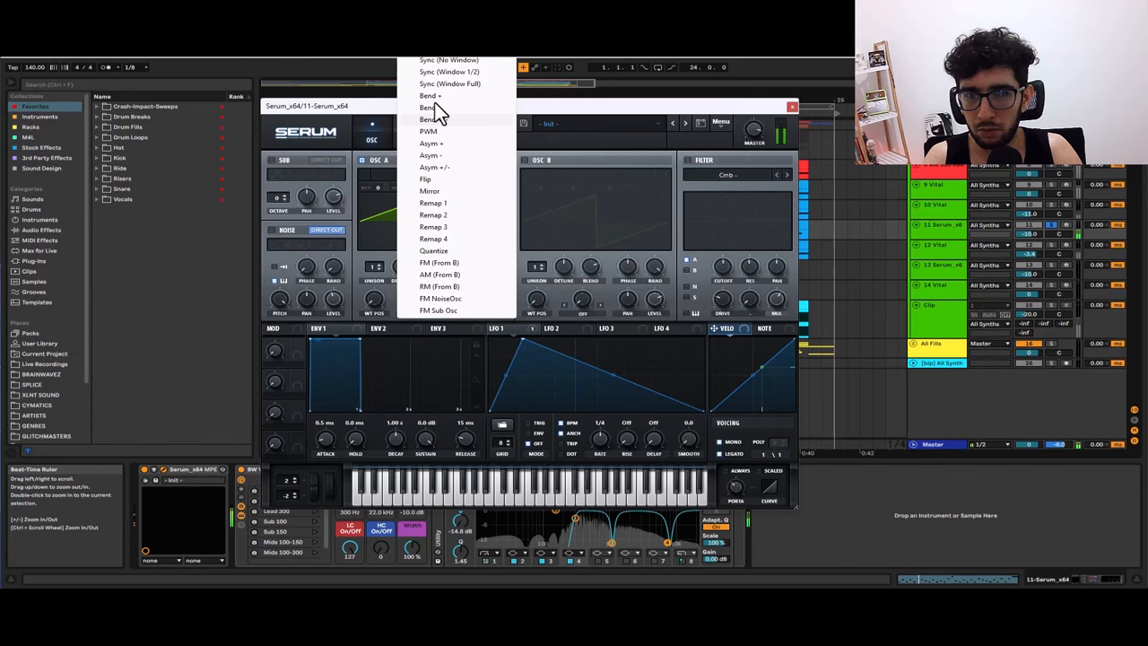
pyautogui.click(430, 106)
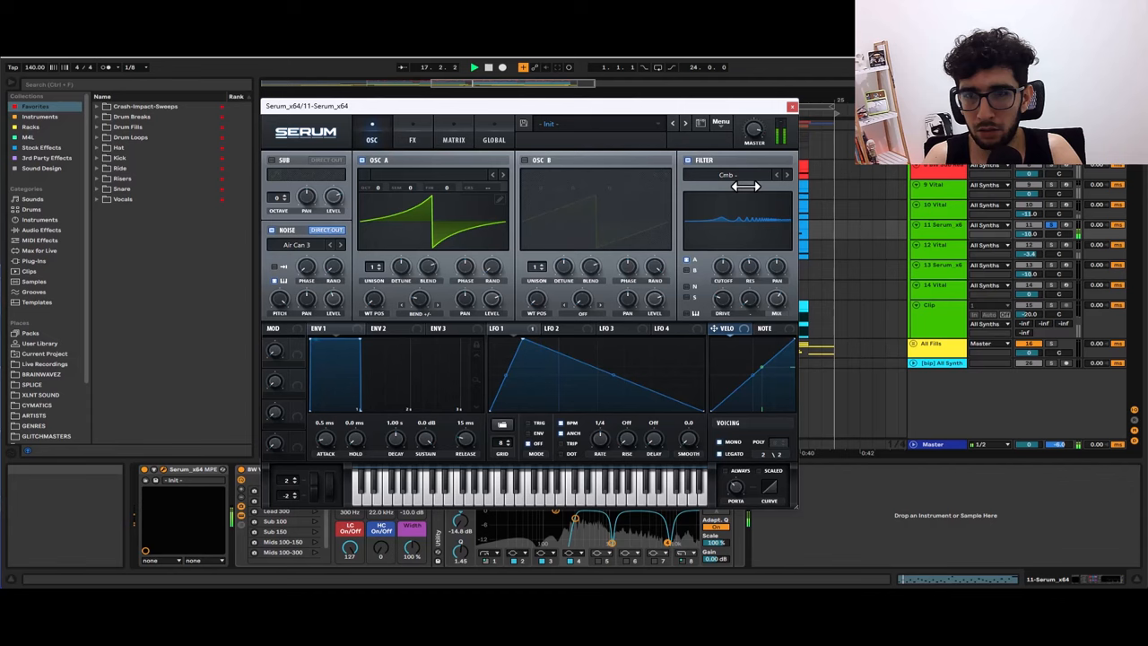
# - Add phaser and compressor to Serum's FX chain, then select the 13-Serum track
pyautogui.click(412, 140)
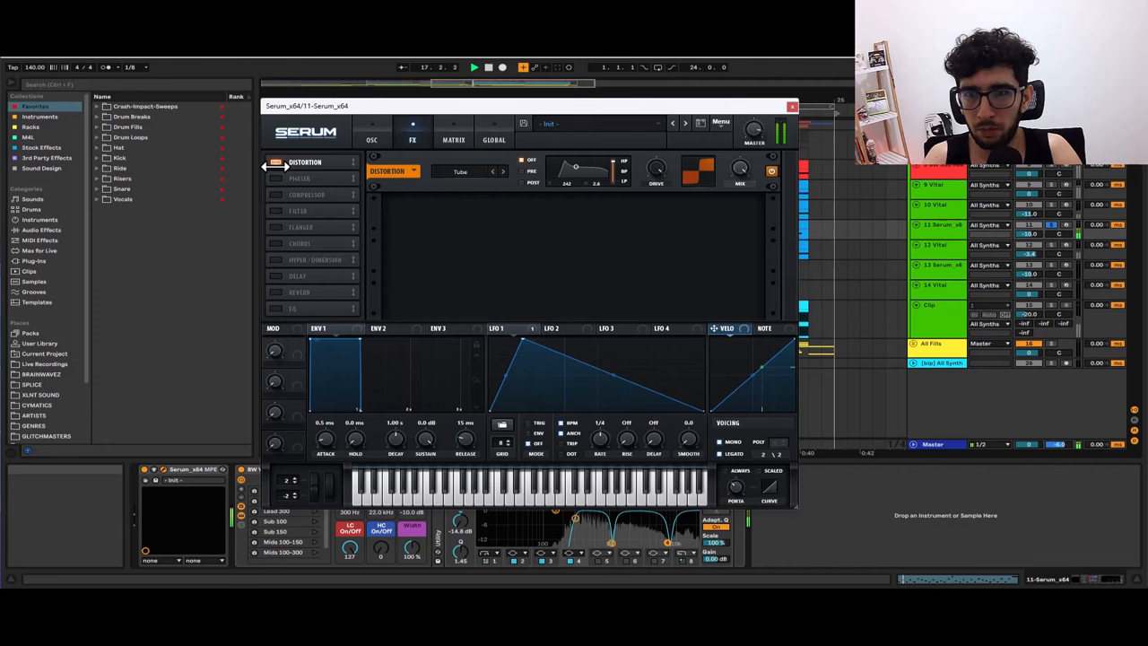
pyautogui.click(277, 179)
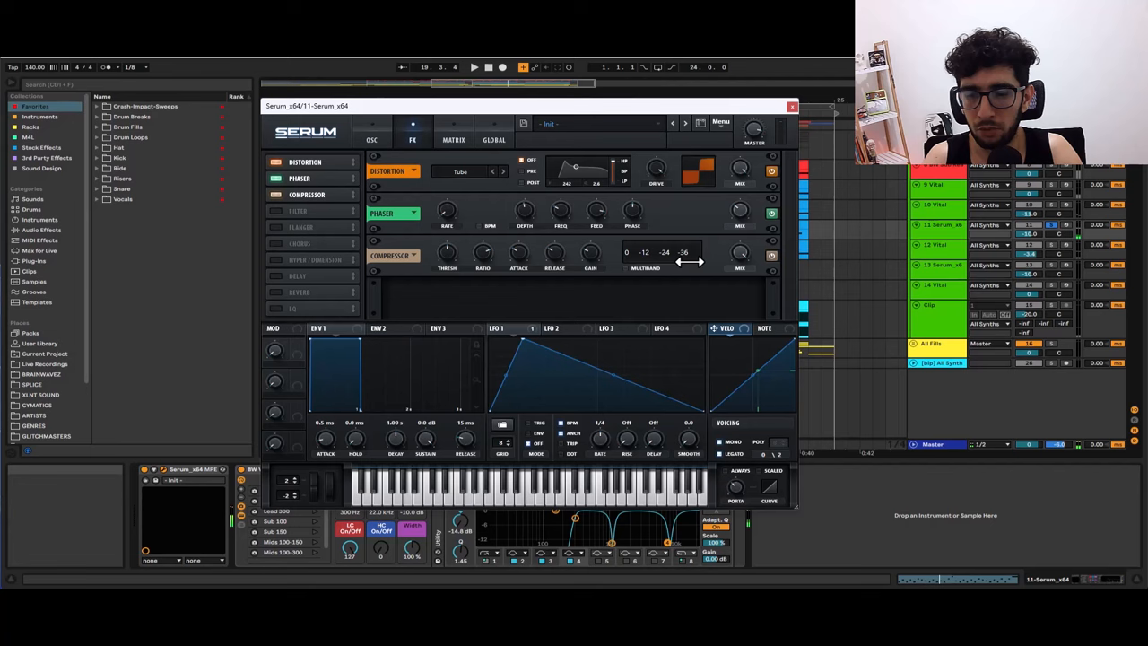
pyautogui.click(276, 211)
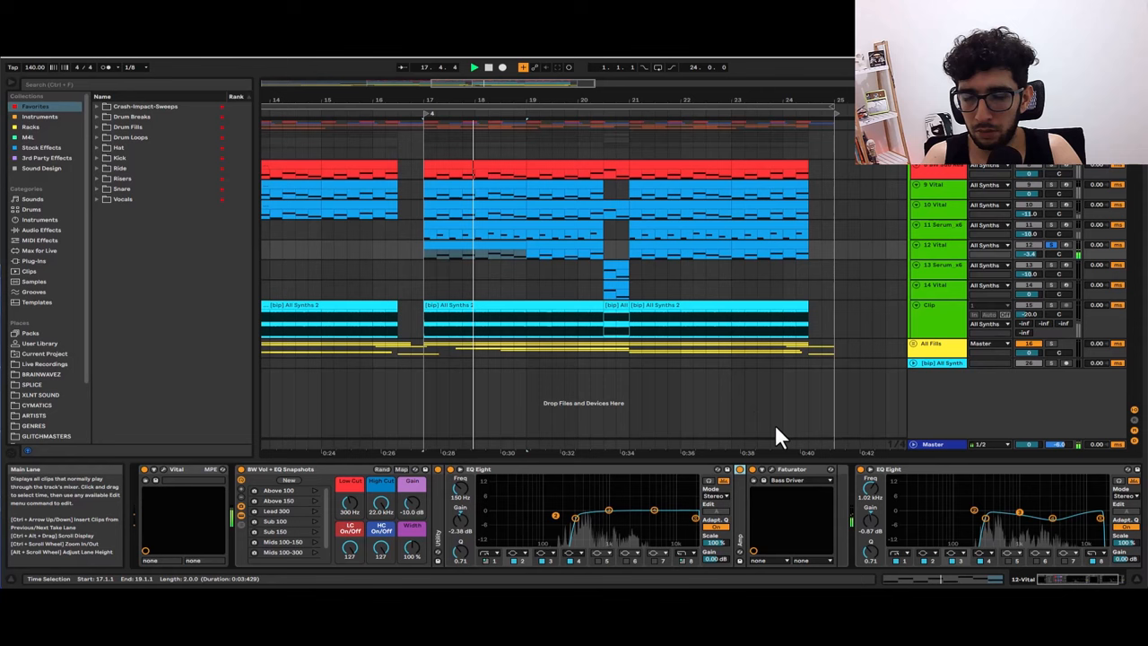
pyautogui.click(937, 264)
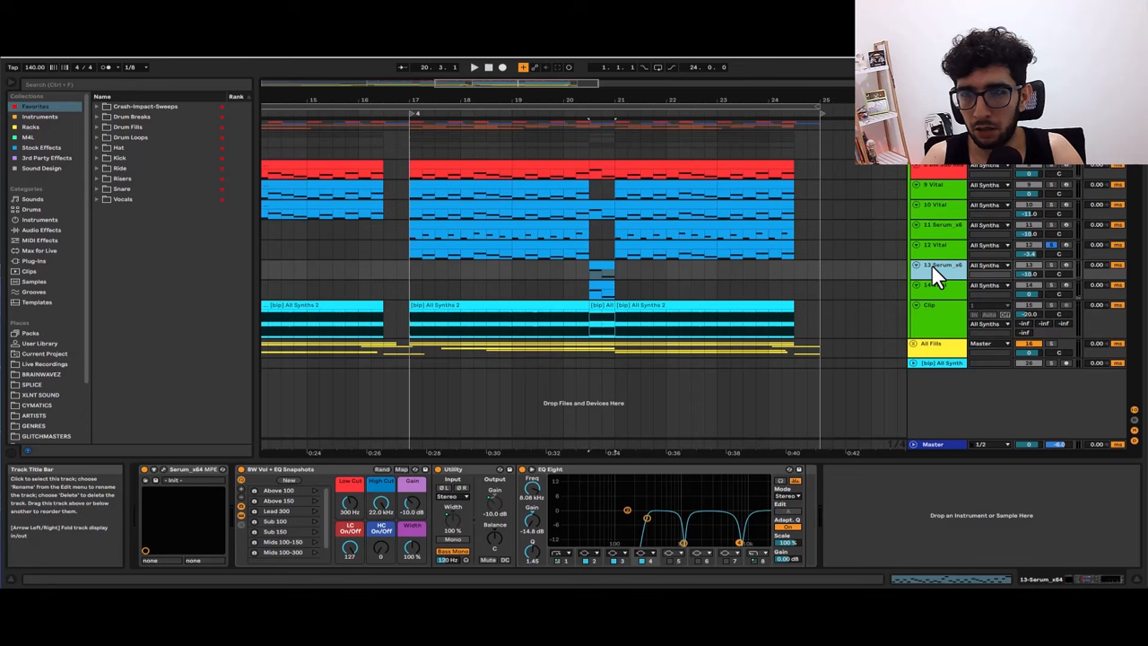